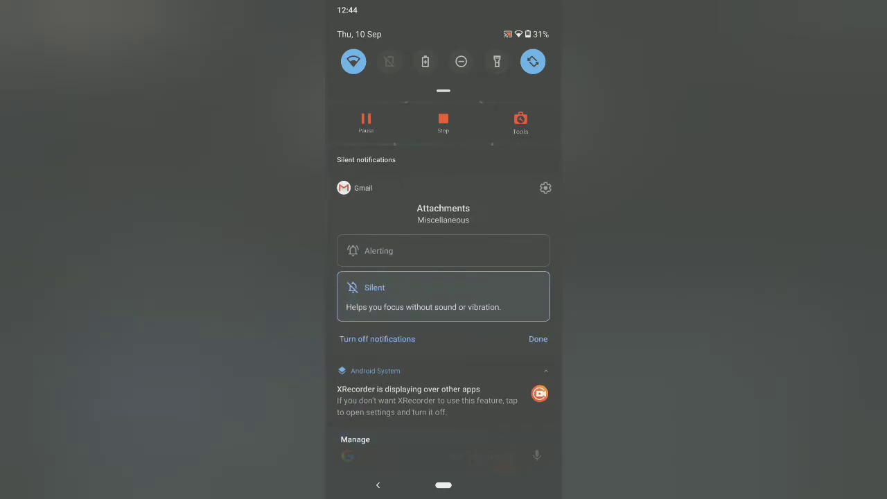
- Dismiss the Gmail notification controls and return to the home screen
{"action": "left_click", "coordinate": [538, 338]}
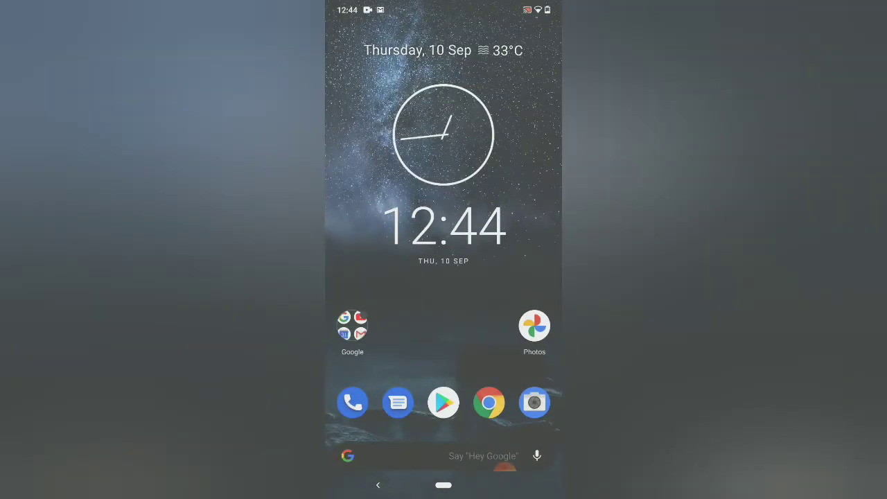
- From the app drawer, go to Settings > Apps & notifications
{"action": "scroll", "scroll_direction": "up", "scroll_amount": 3}
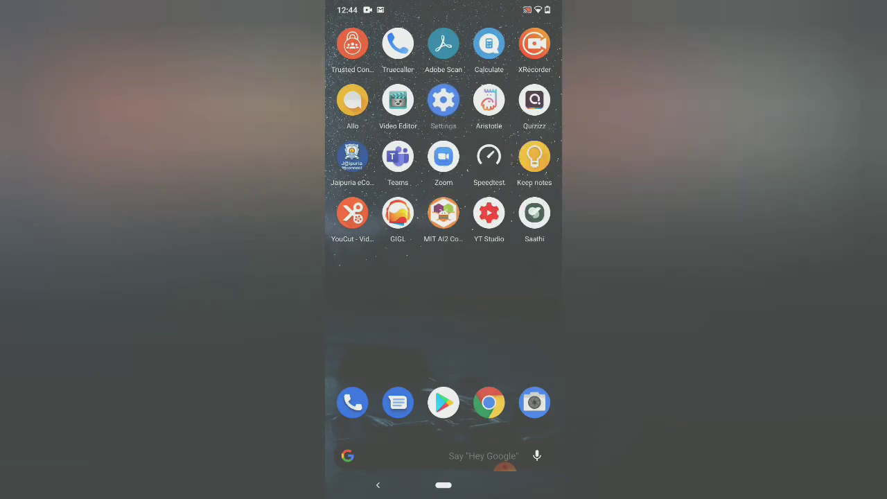
{"action": "left_click", "coordinate": [444, 100]}
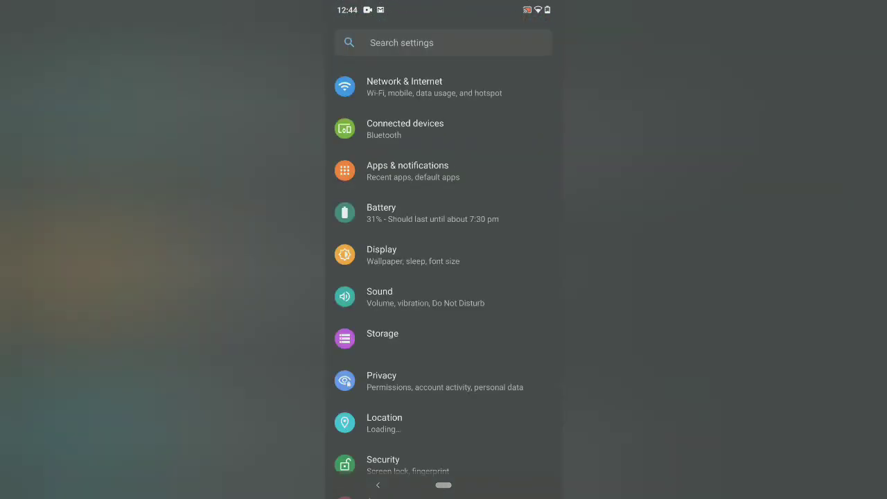
{"action": "left_click", "coordinate": [407, 172]}
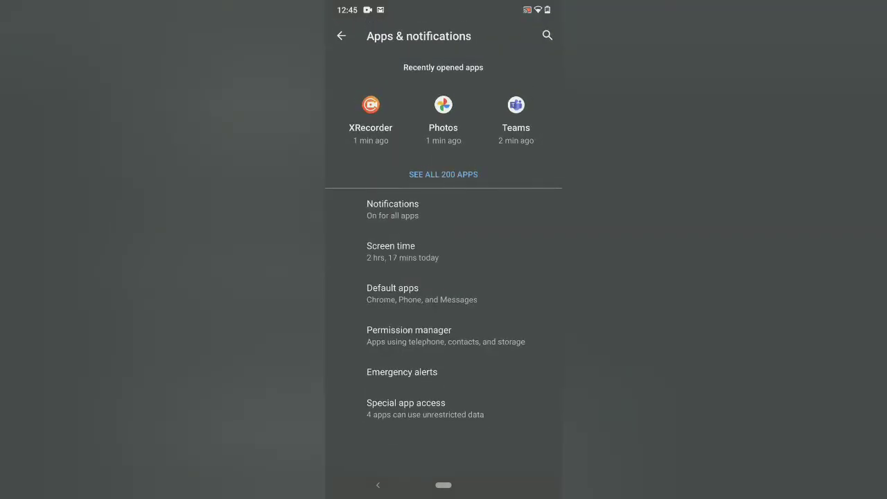
- Search the full app list for 'gmail' and bring up Gmail's App info page
{"action": "left_click", "coordinate": [392, 209]}
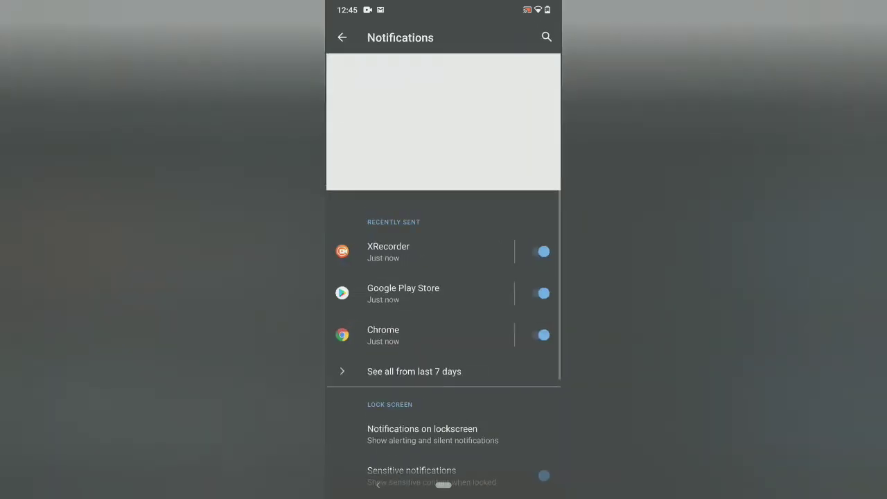
{"action": "left_click", "coordinate": [341, 36]}
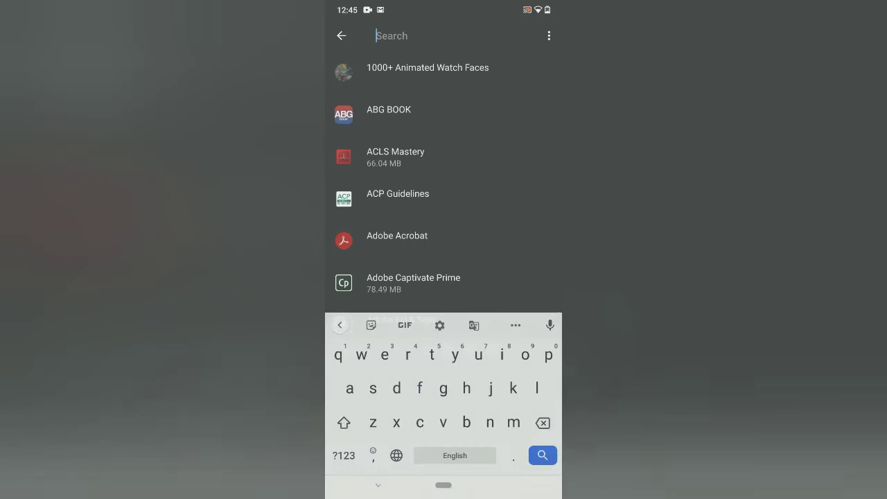
{"action": "type", "text": "g"}
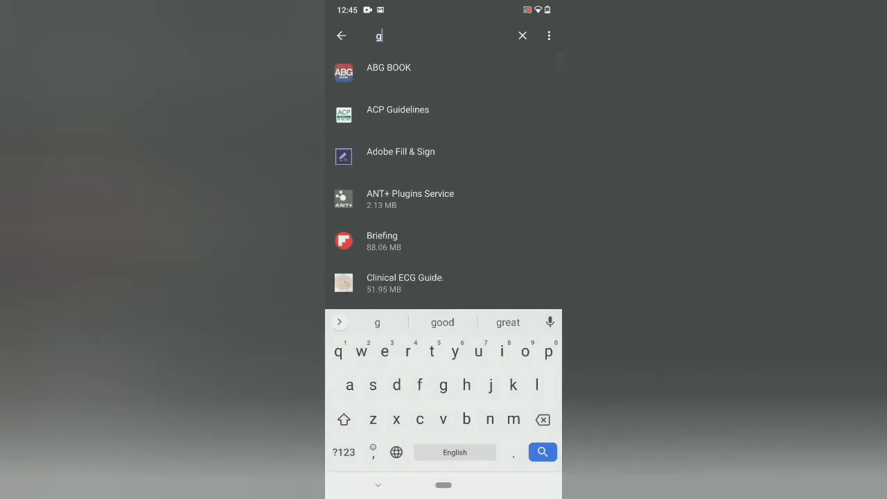
{"action": "type", "text": "mai"}
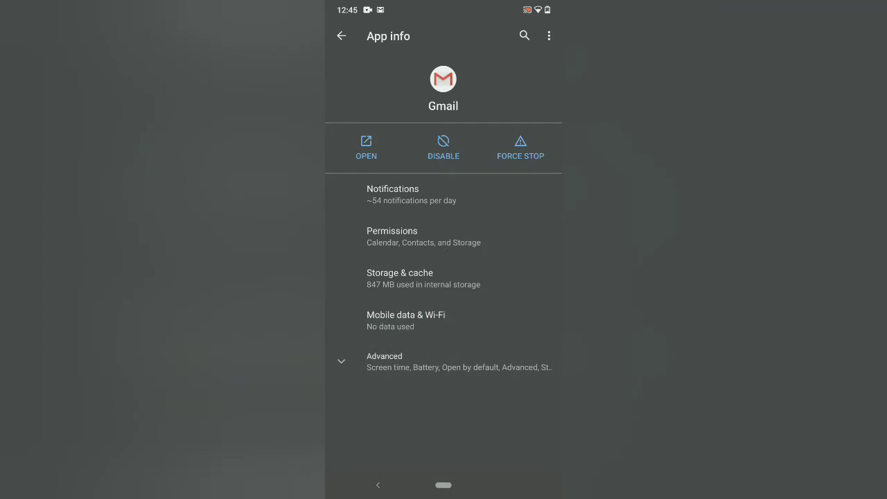
- Force-stop Gmail and go back to the installed apps list
{"action": "left_click", "coordinate": [521, 147]}
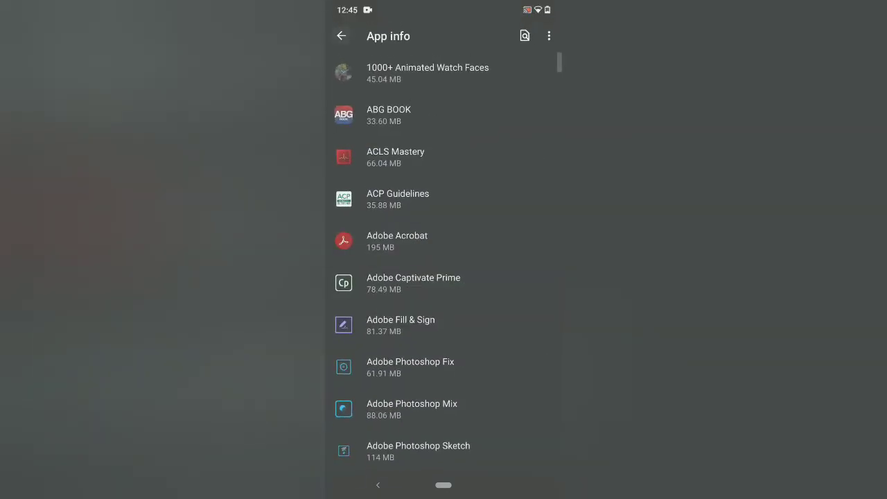
- Relaunch Gmail and browse the refreshed Primary inbox
{"action": "left_click", "coordinate": [341, 37]}
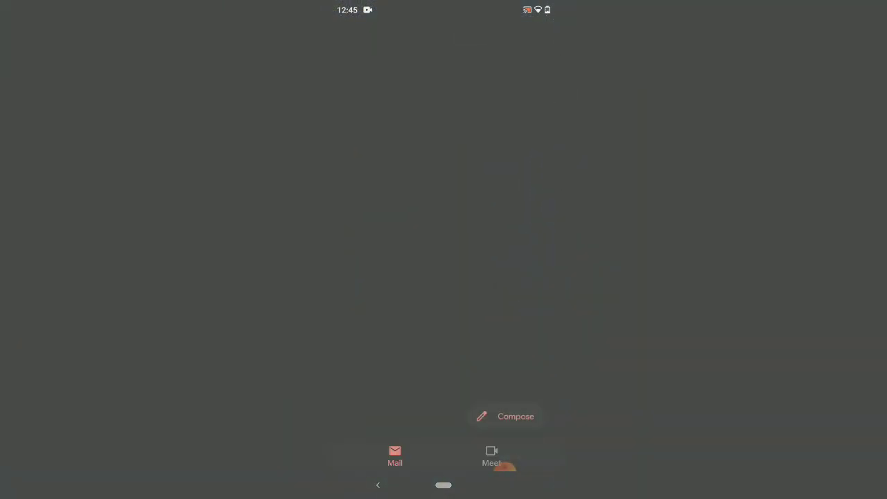
{"action": "left_click", "coordinate": [394, 455]}
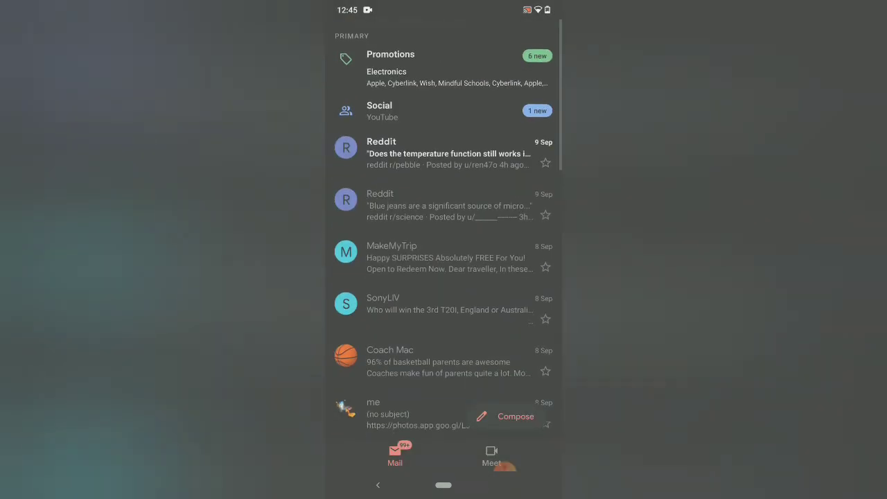
{"action": "scroll", "scroll_direction": "down", "scroll_amount": 3}
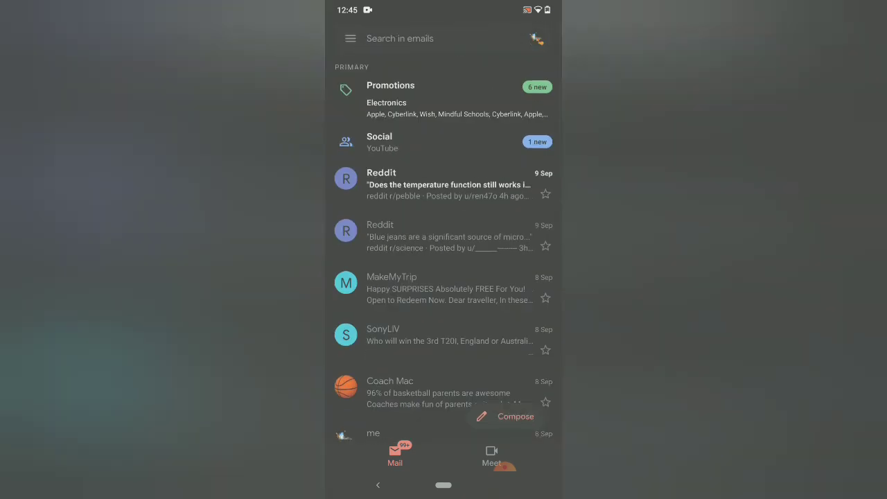